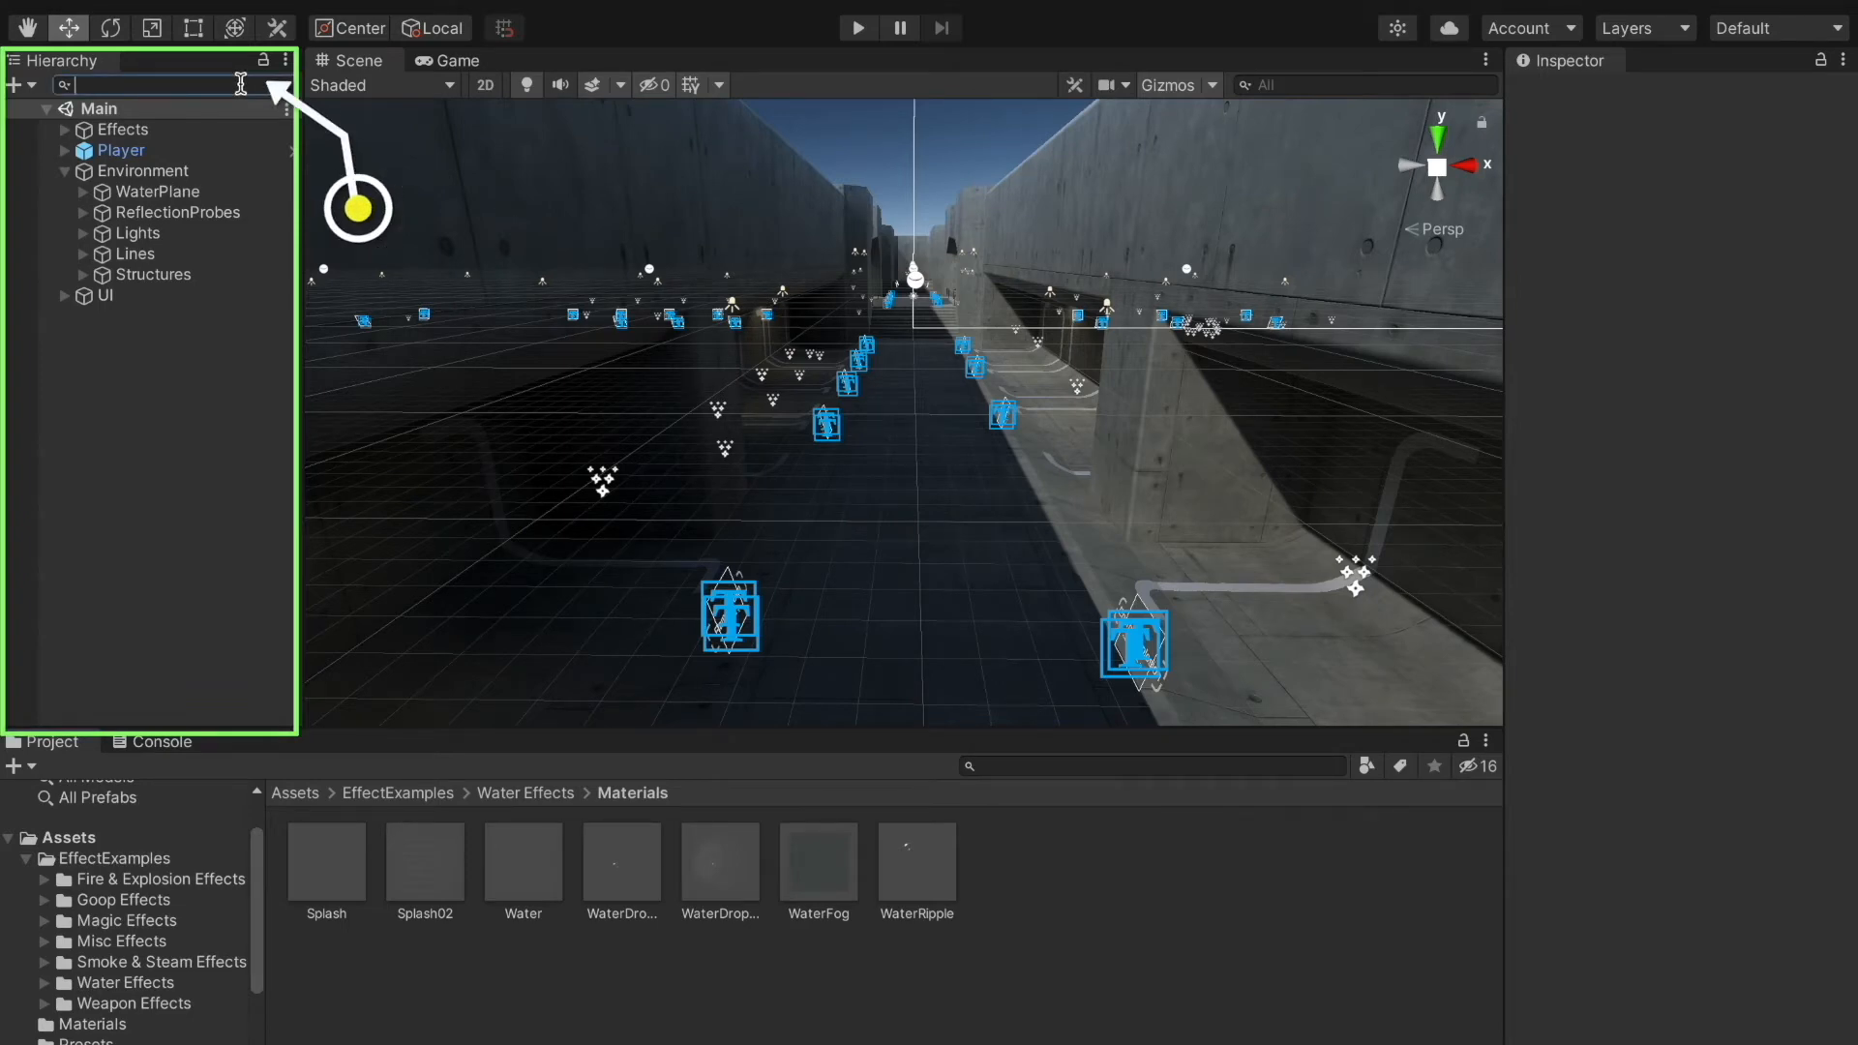
- Search 'stairs' in the Hierarchy, then filter the Scene view by 'wall'
type("stairs")
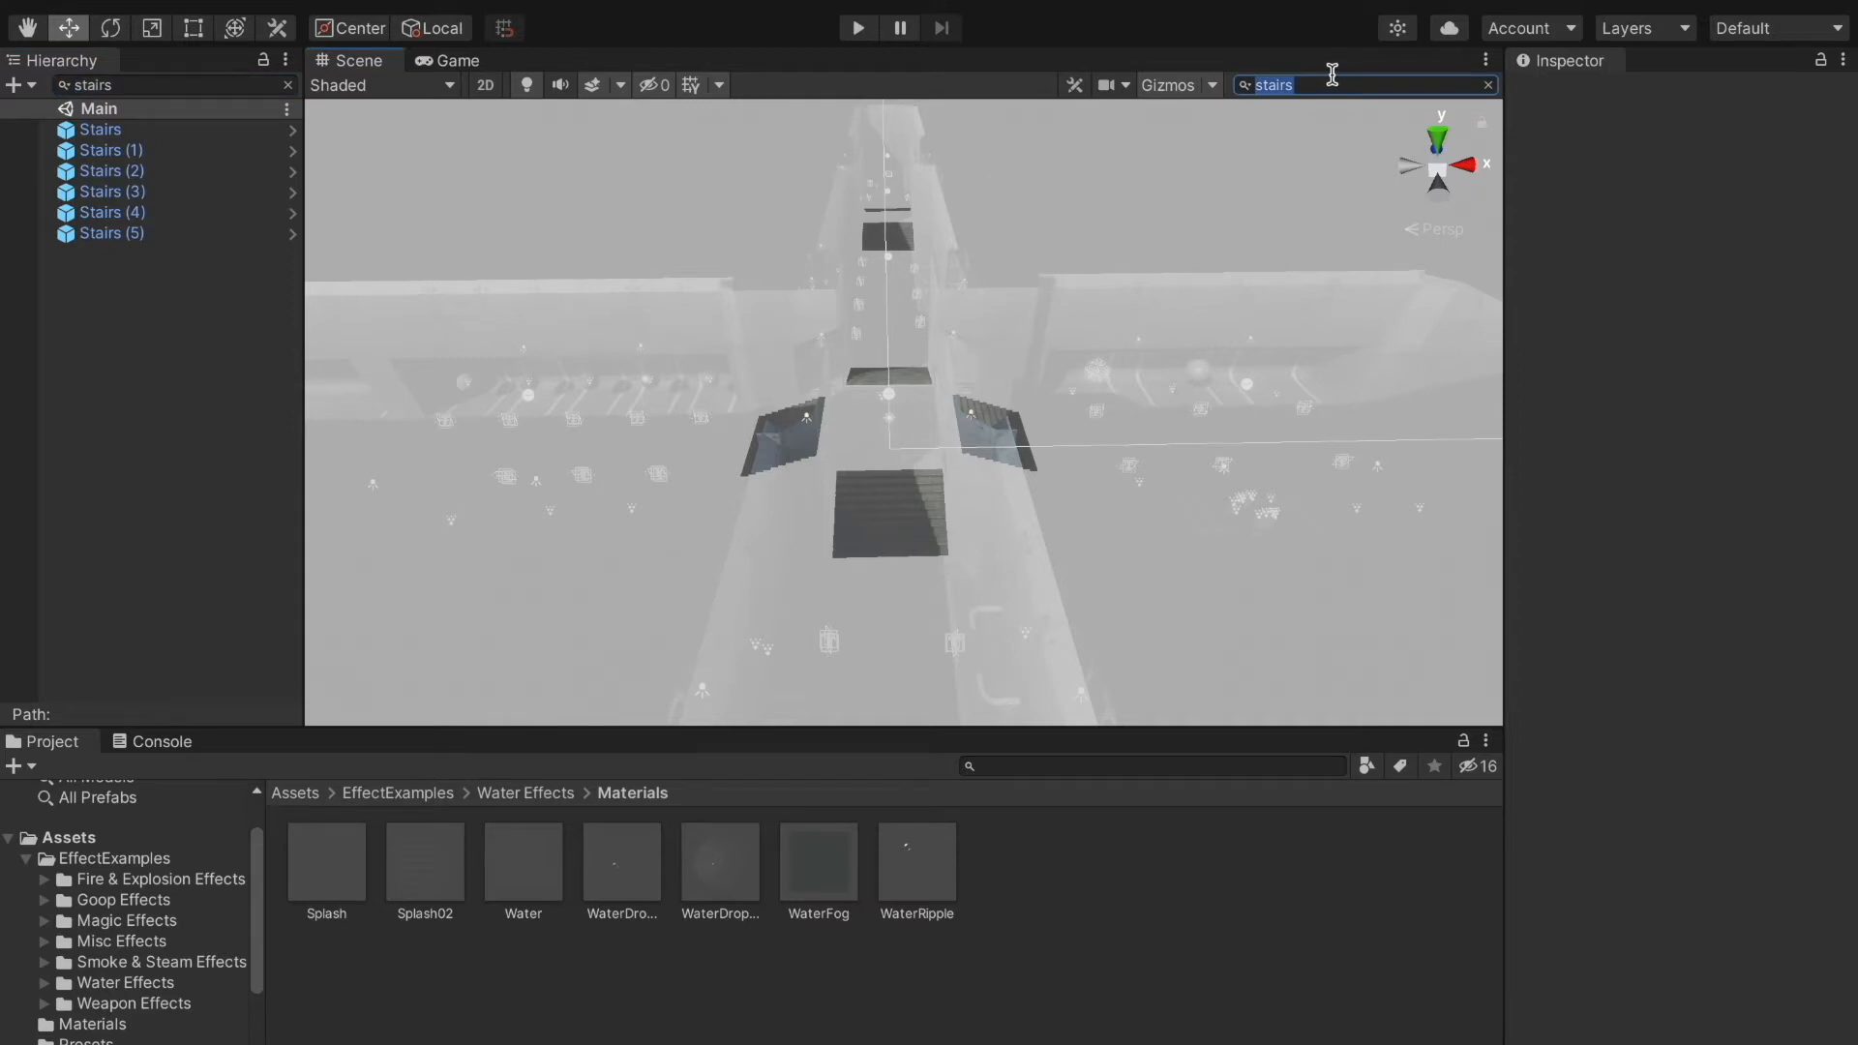
type("wall")
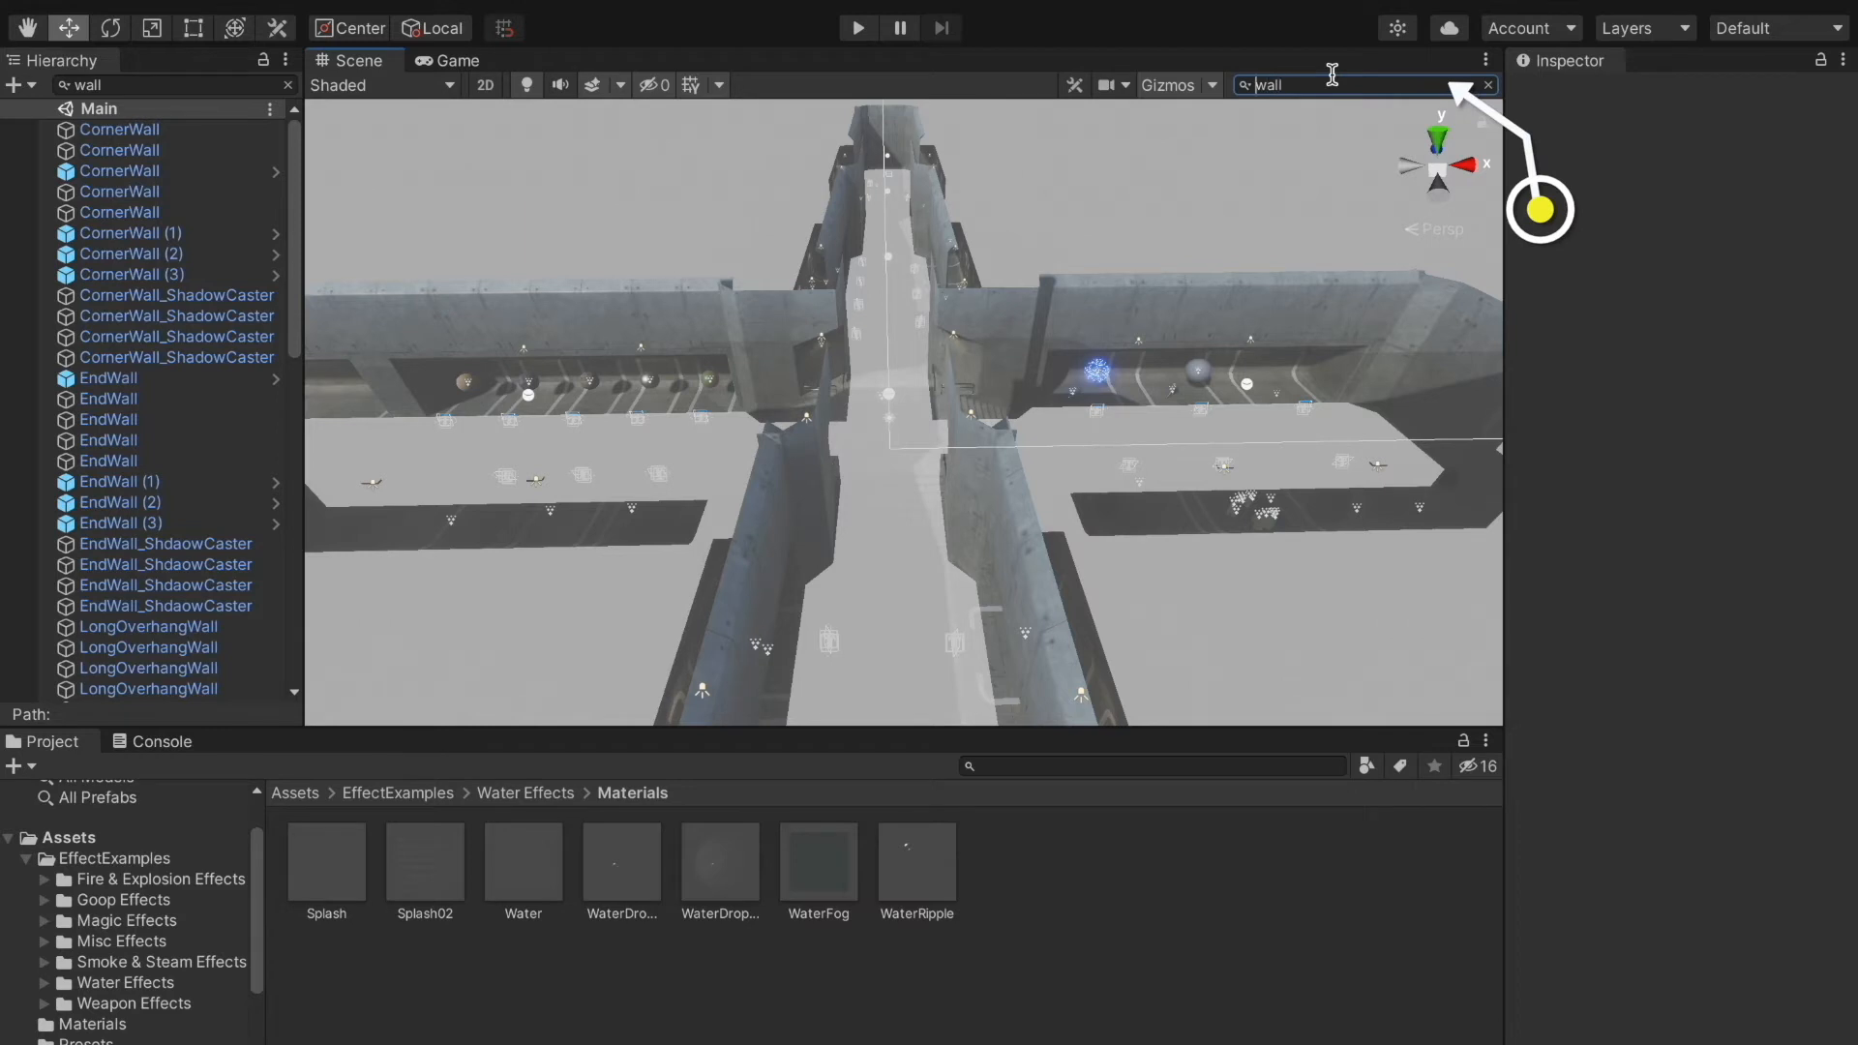
- Search the Scene for 'endwall', then change the filter to 'floor'
type("endwall")
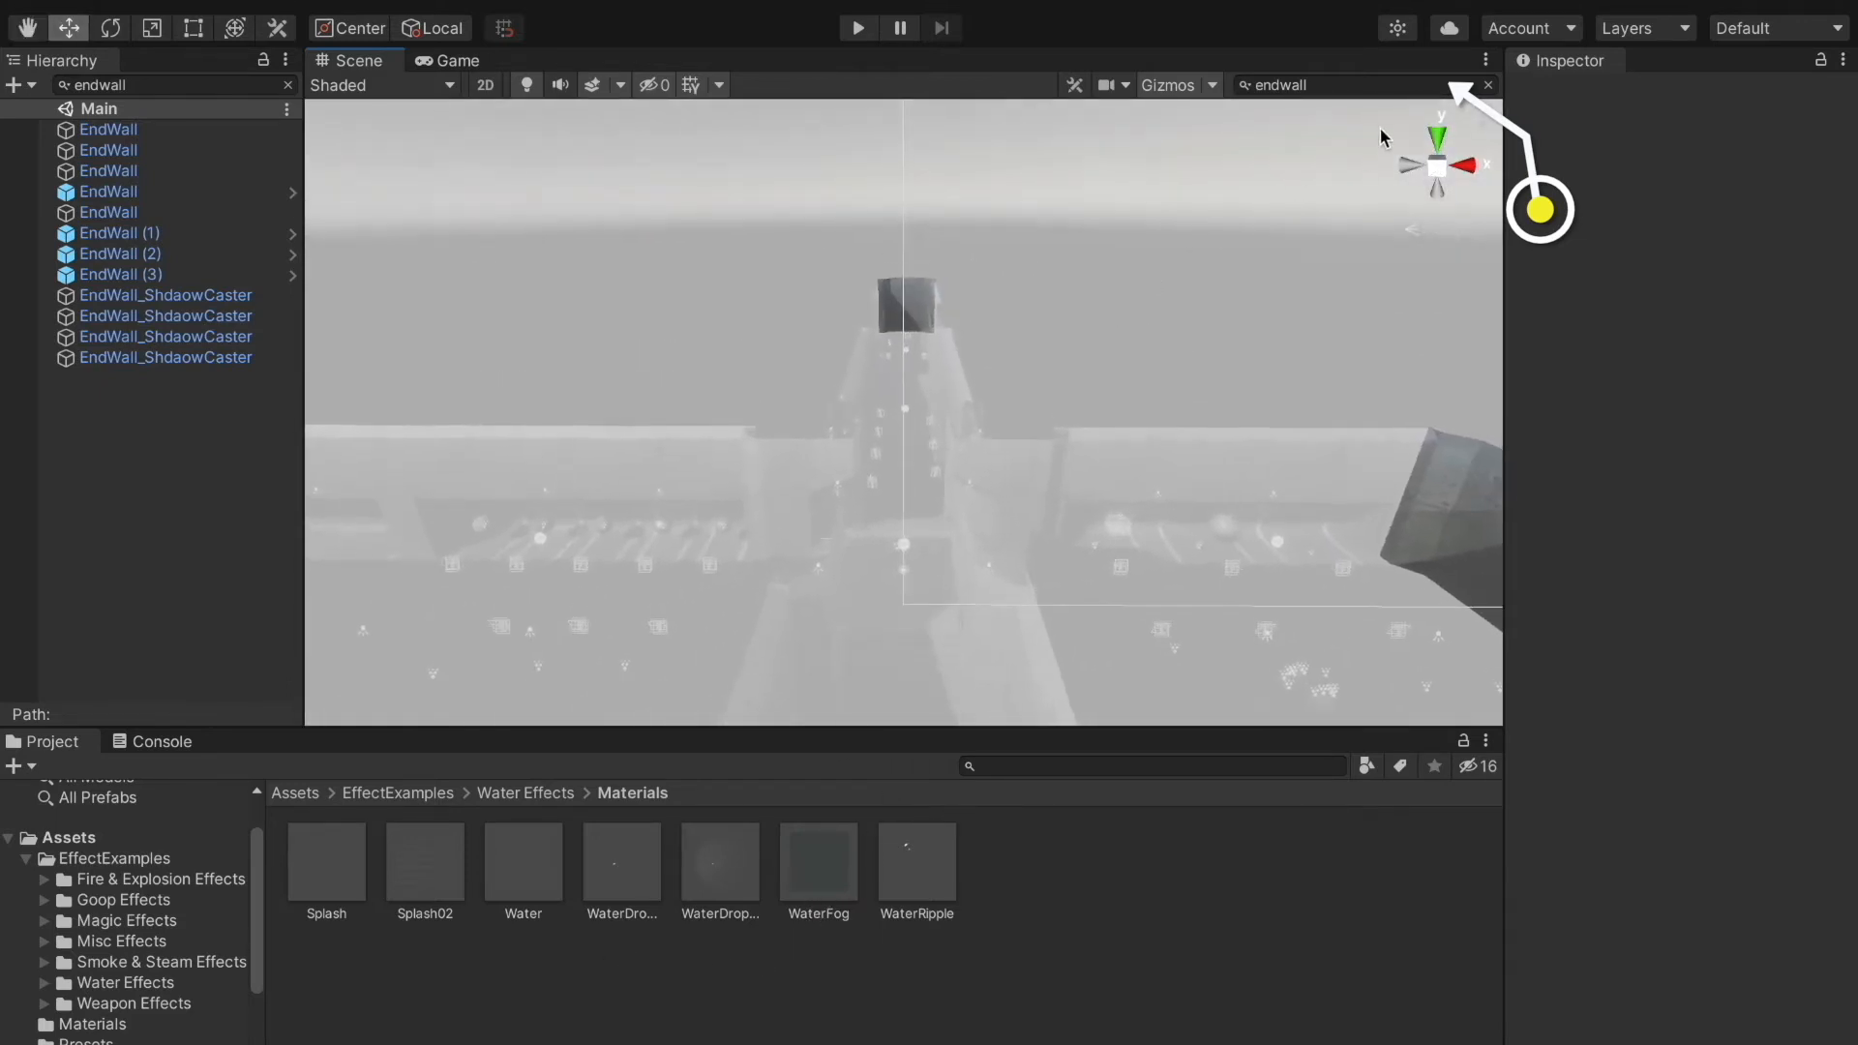
type("floor")
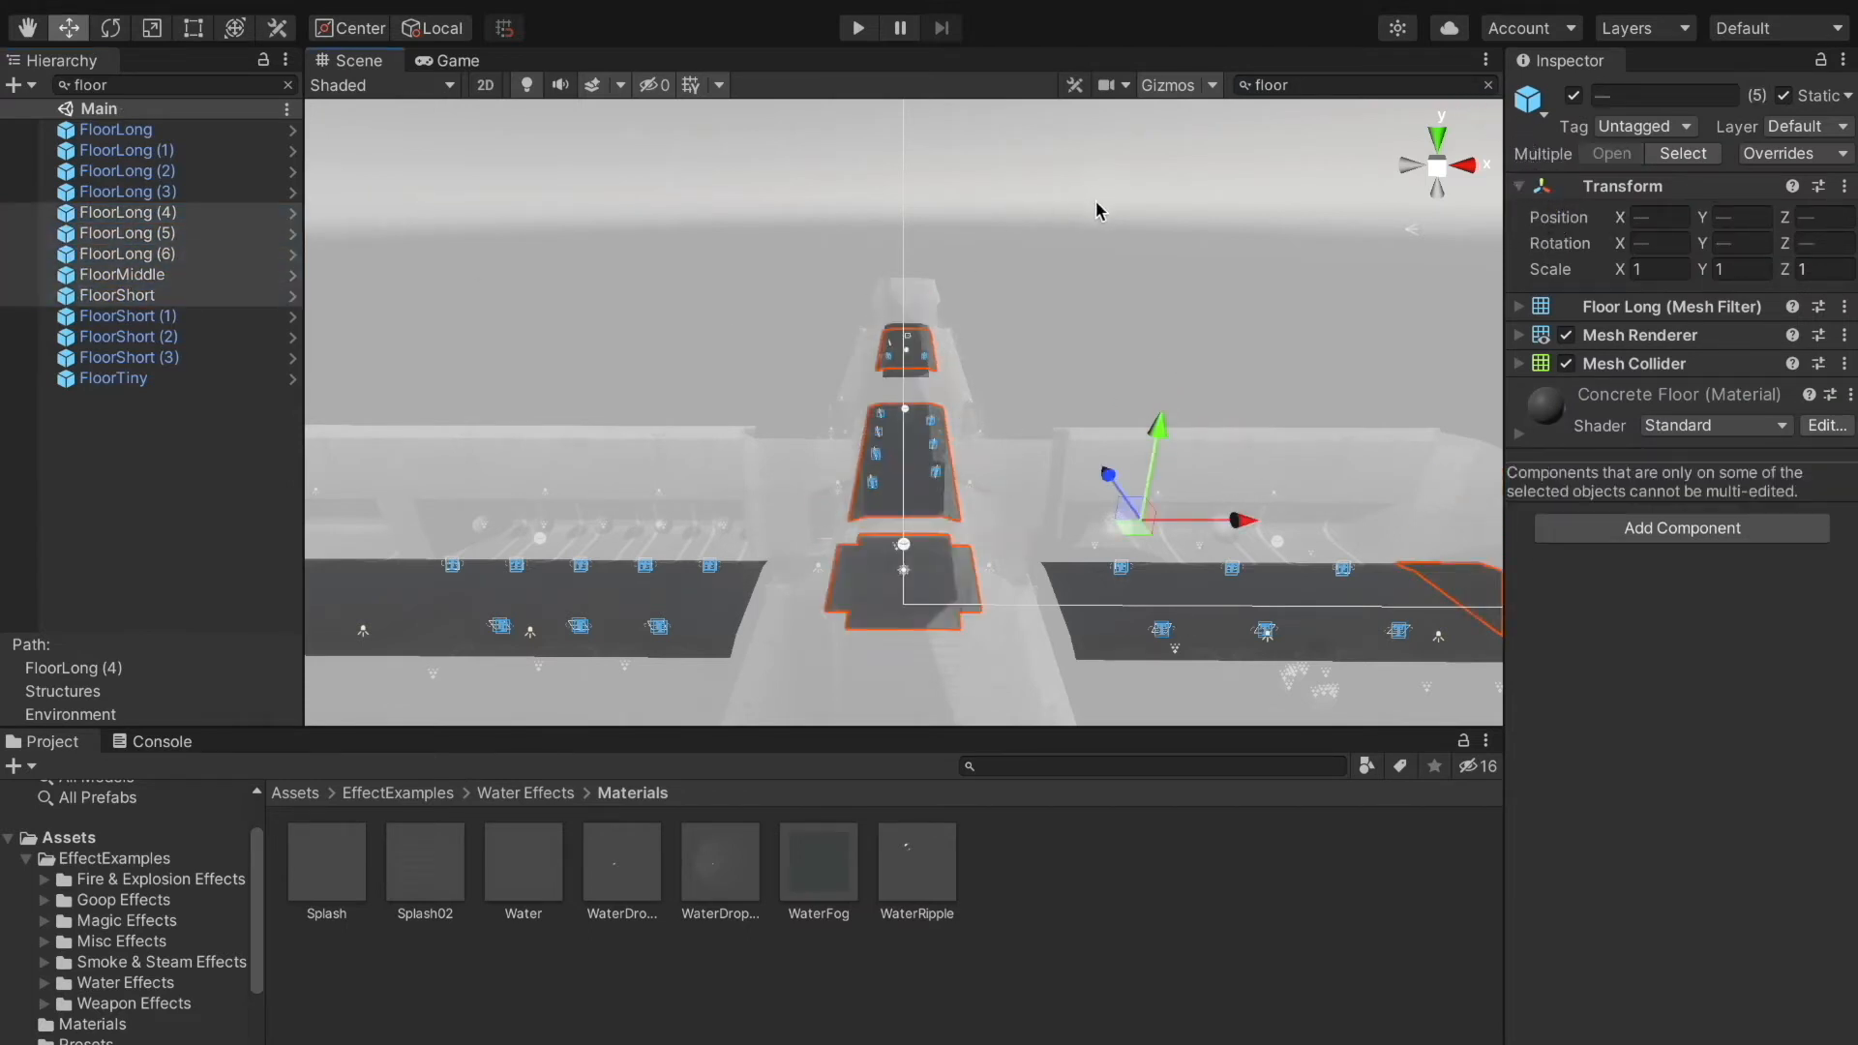
- Search project assets for 'water' and inspect the Water Stream Particle material
left_click(1153, 765)
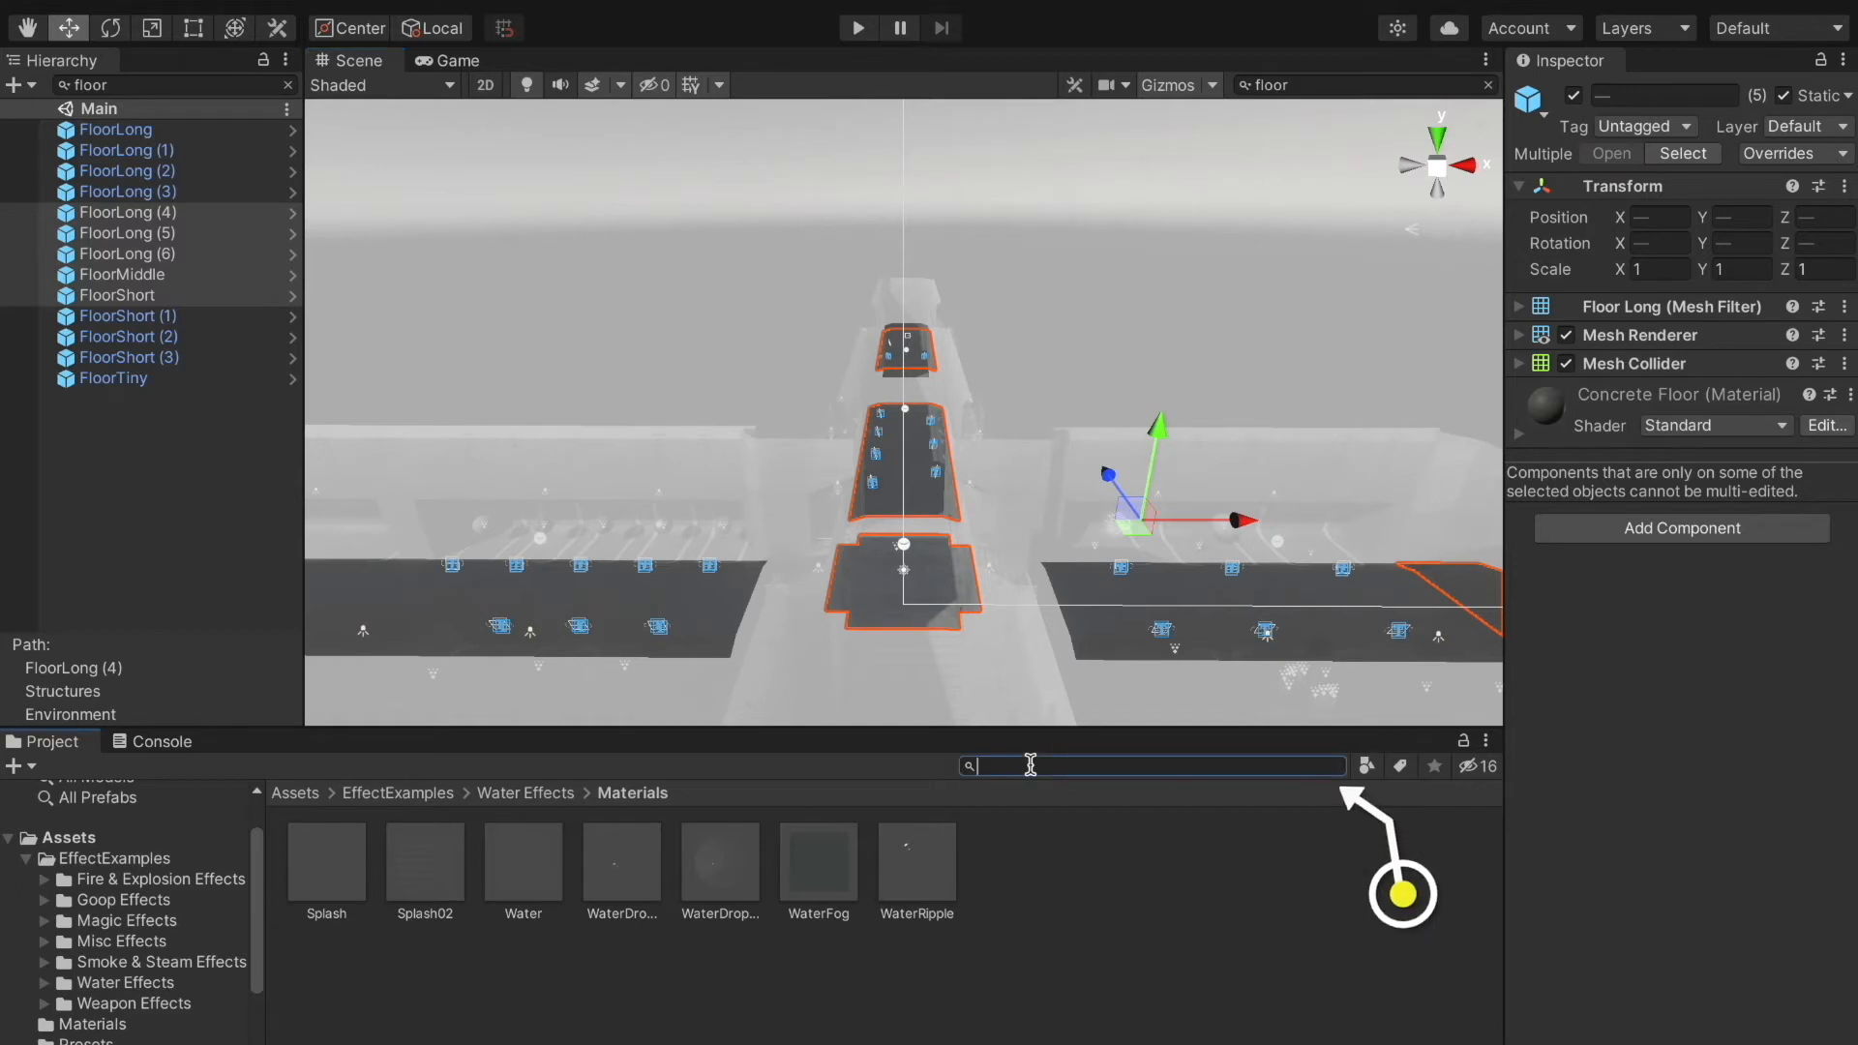
type("water")
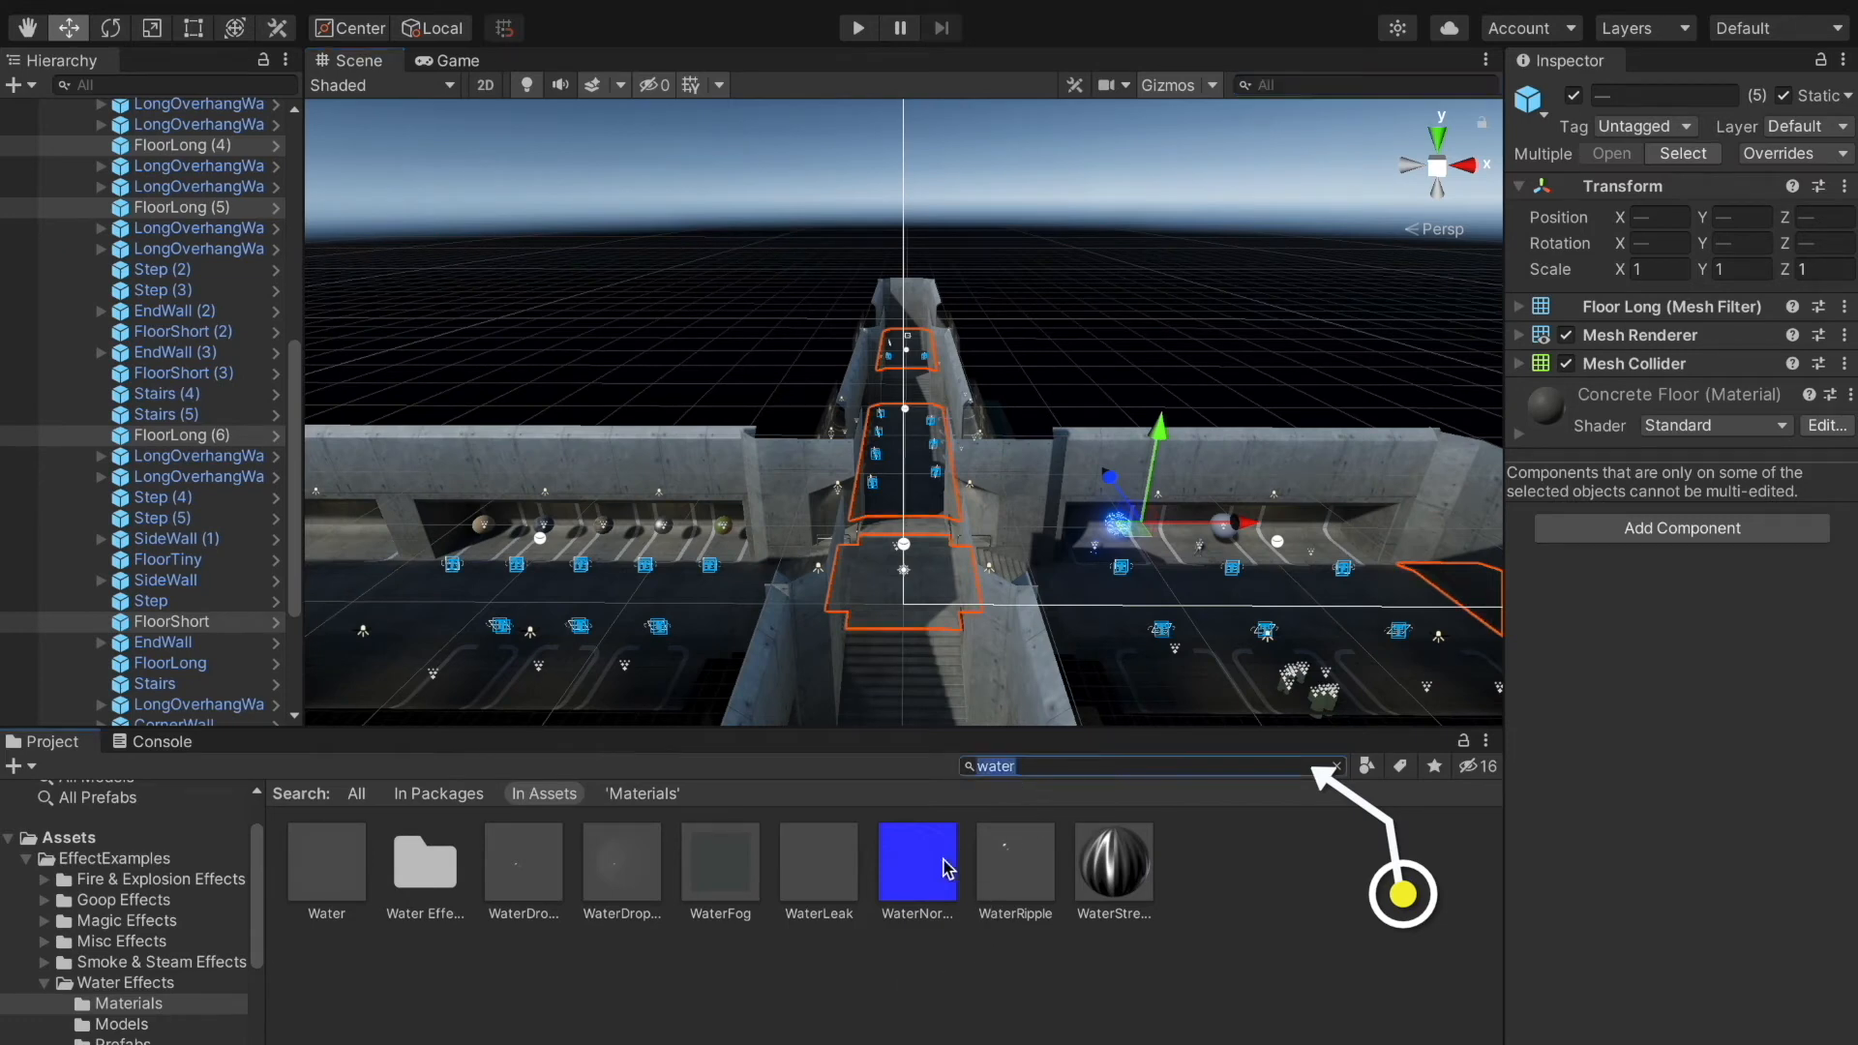
left_click(1113, 862)
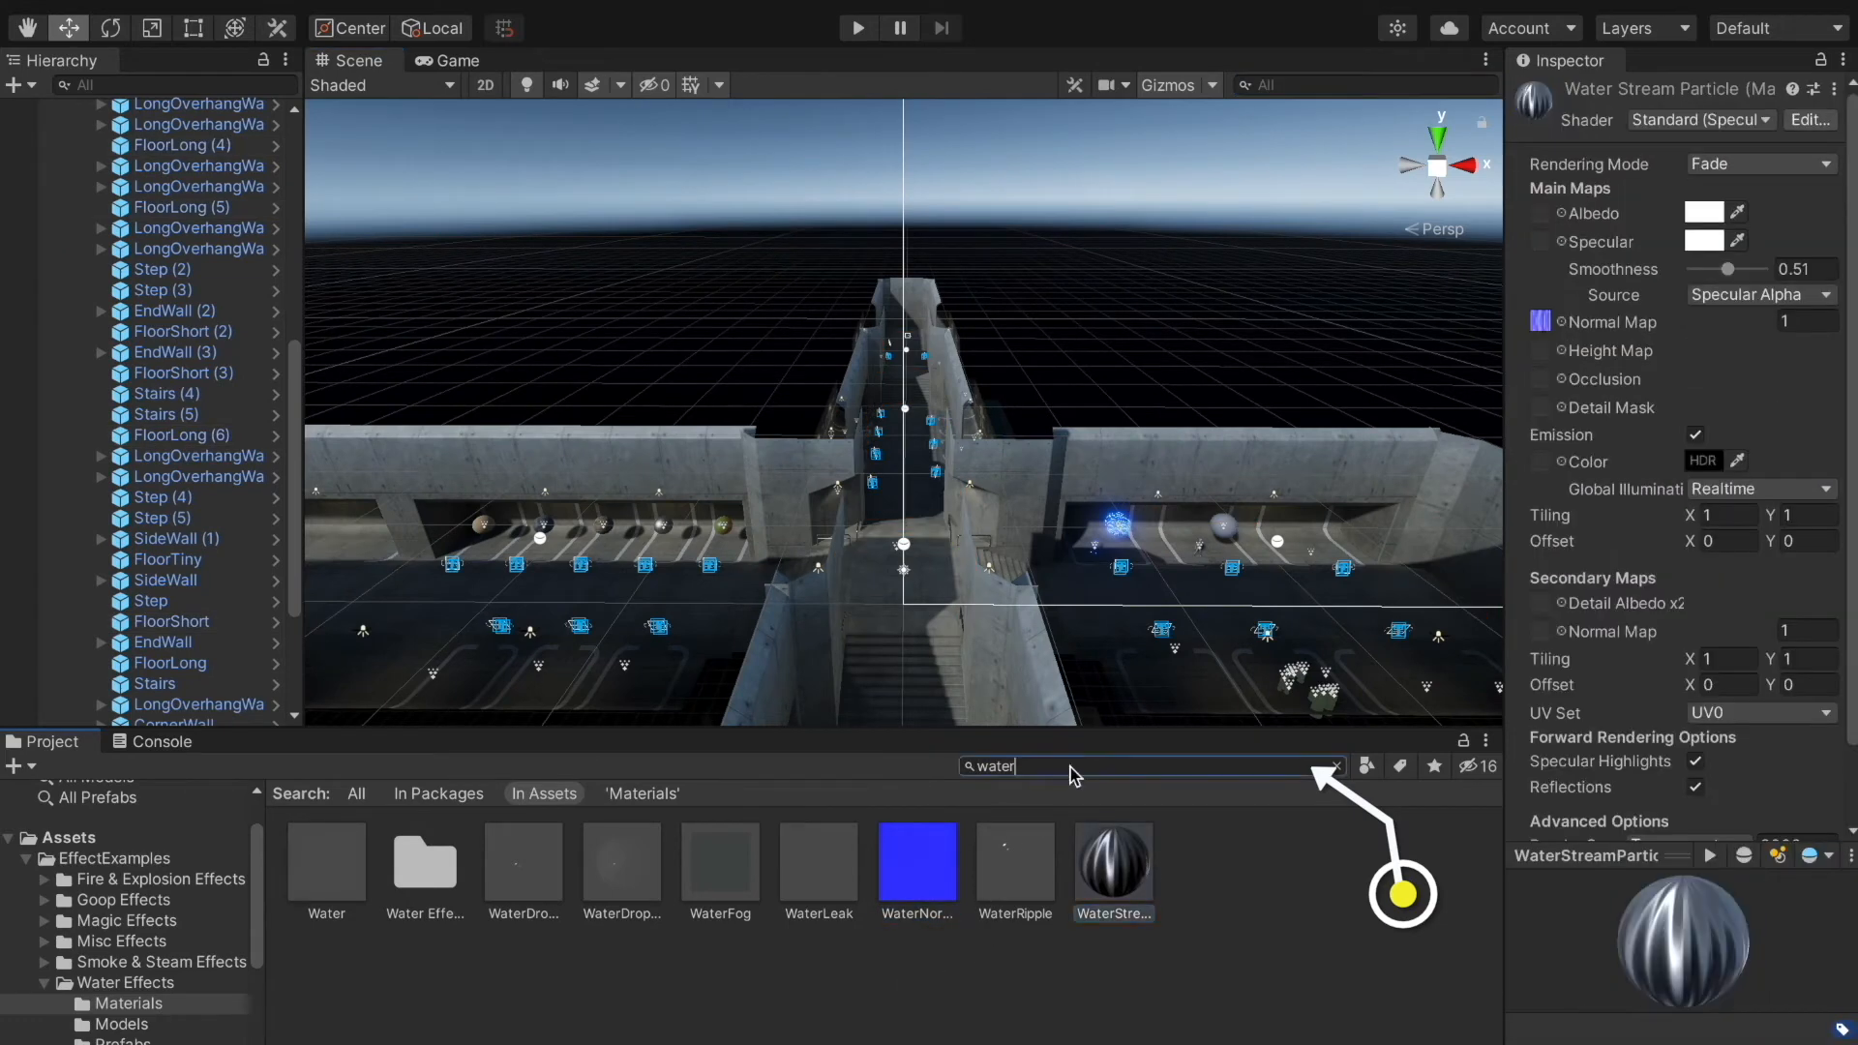
- Search assets for 'floor', inspect the Concrete Floor material, then select CornerWall
type("floor")
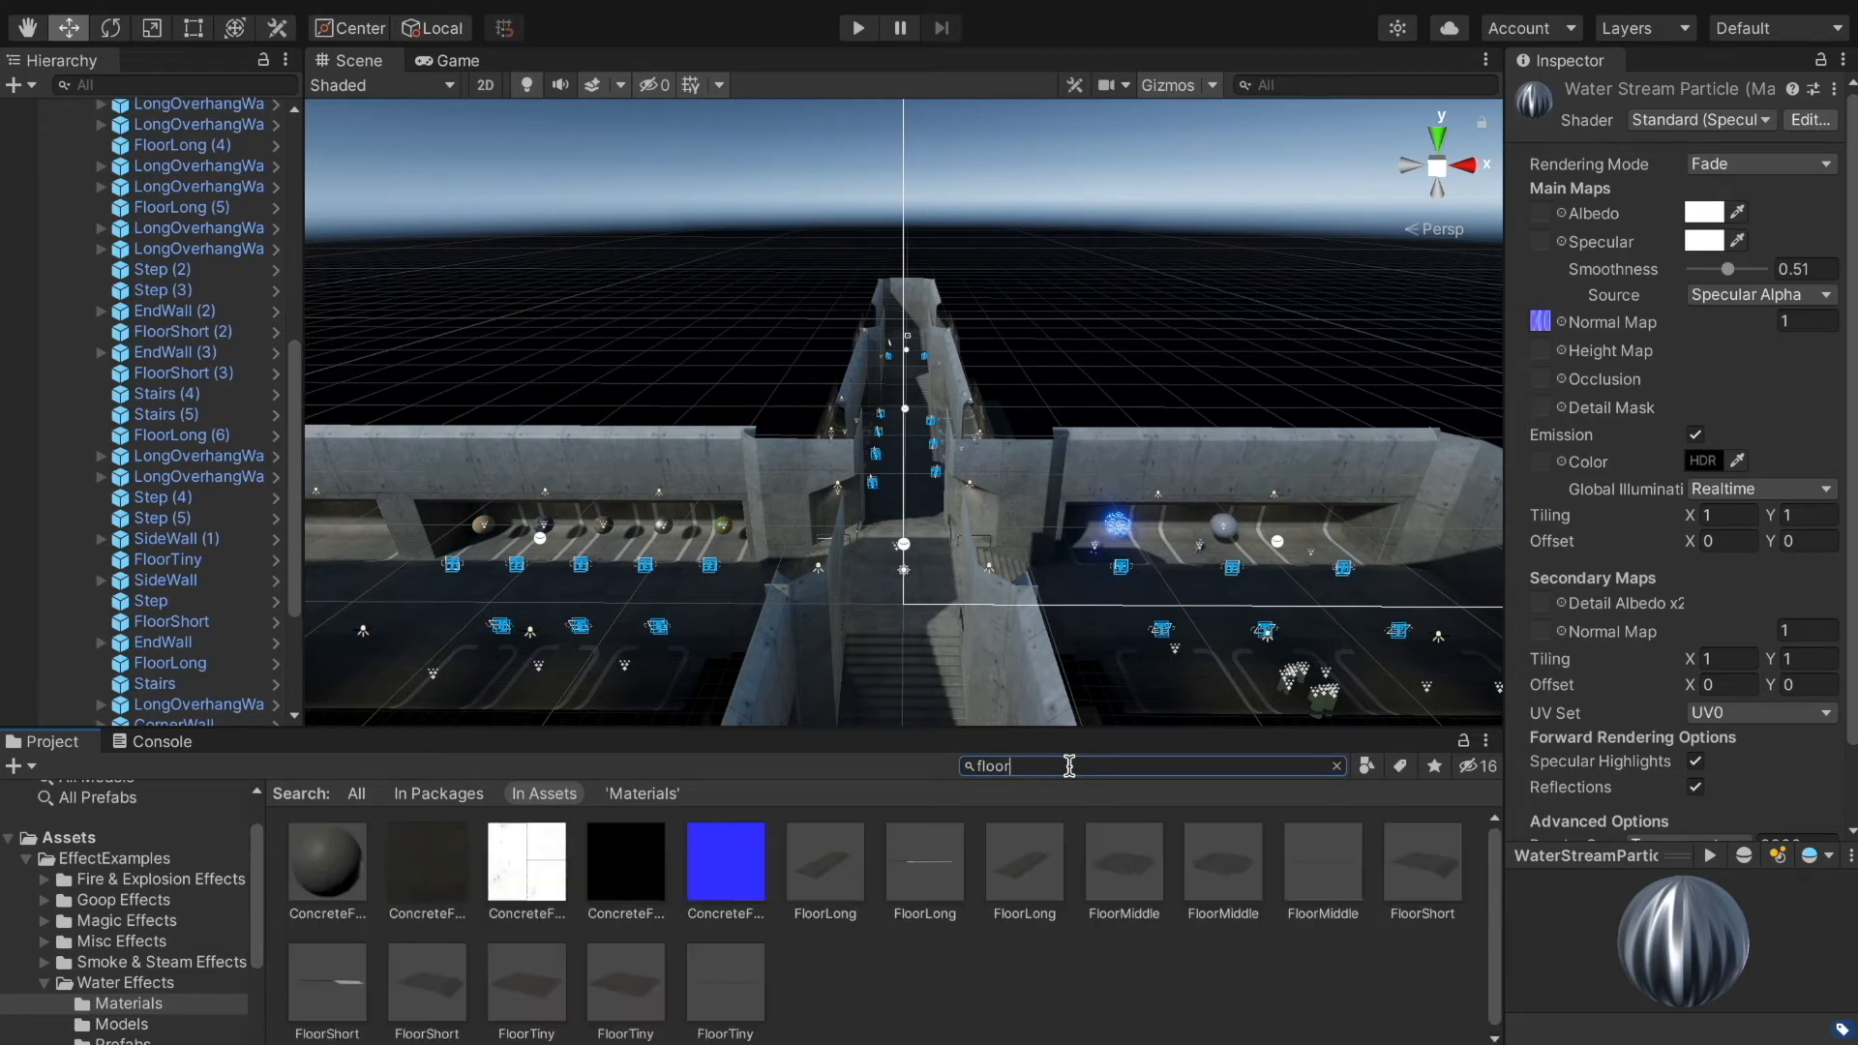
left_click(327, 863)
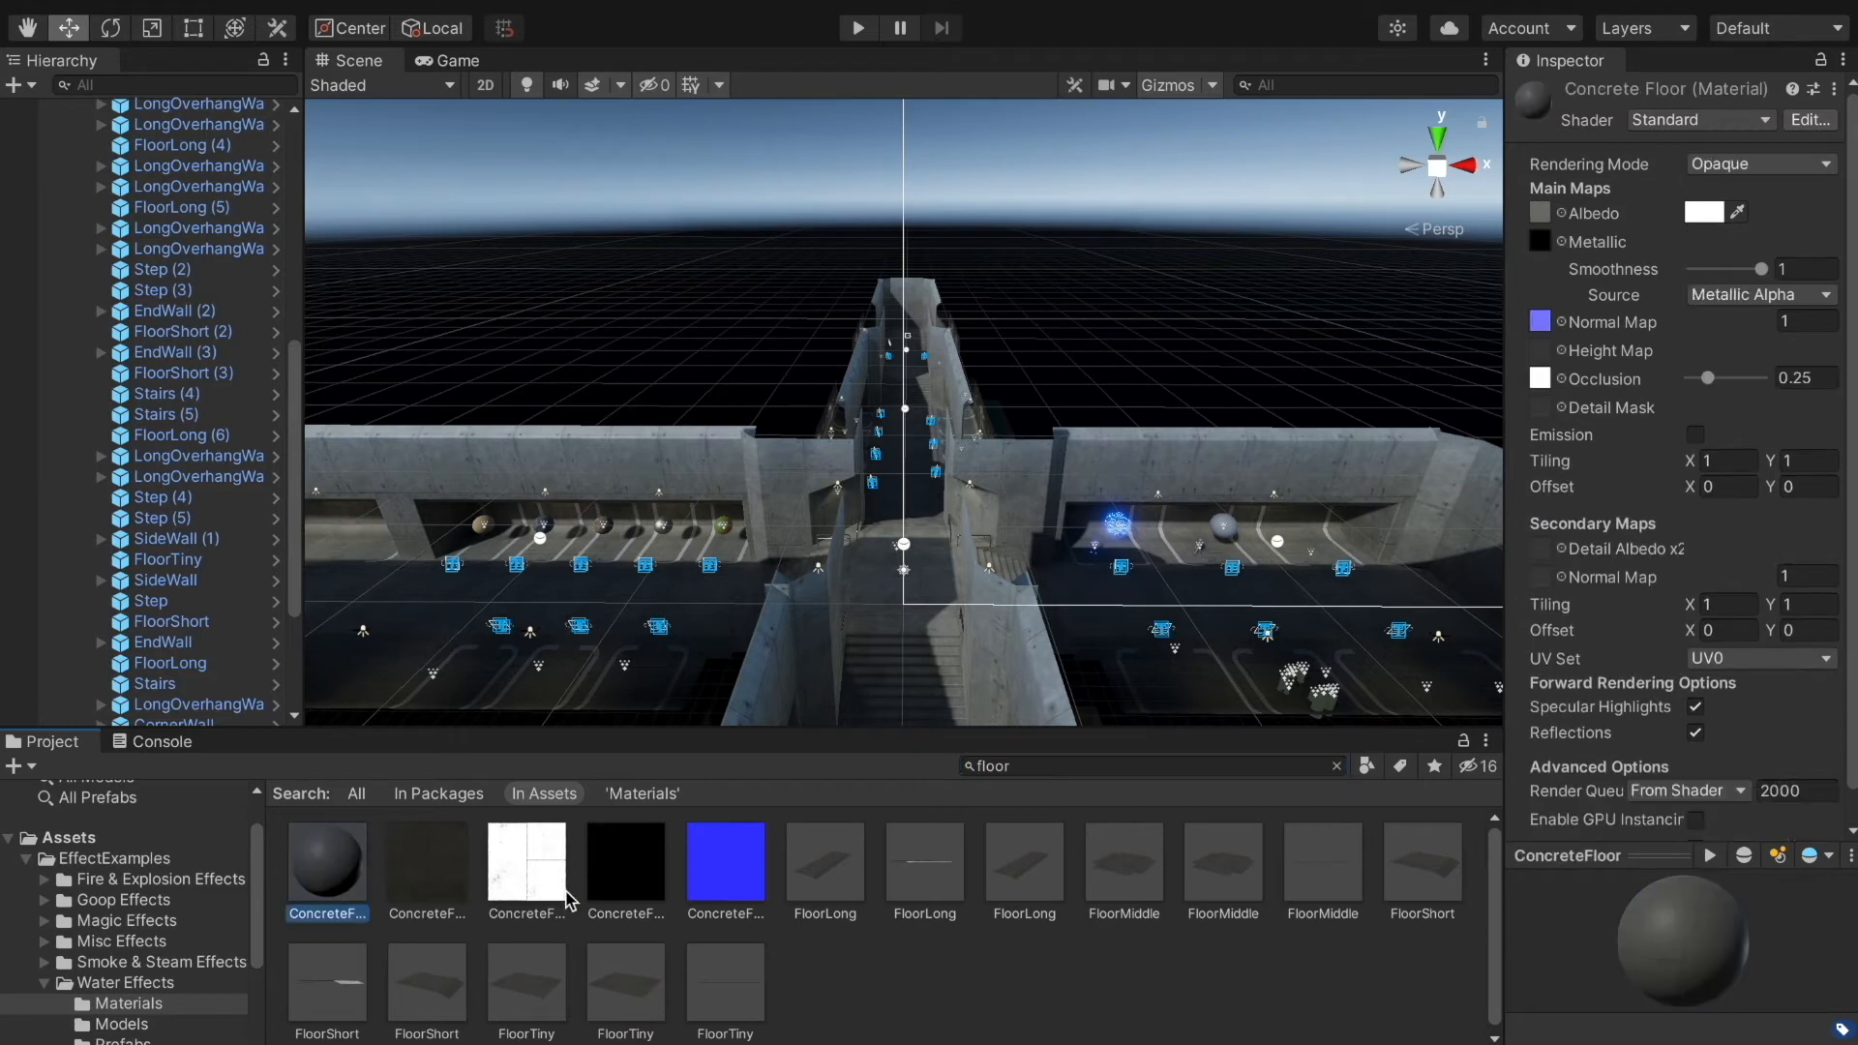
left_click(724, 864)
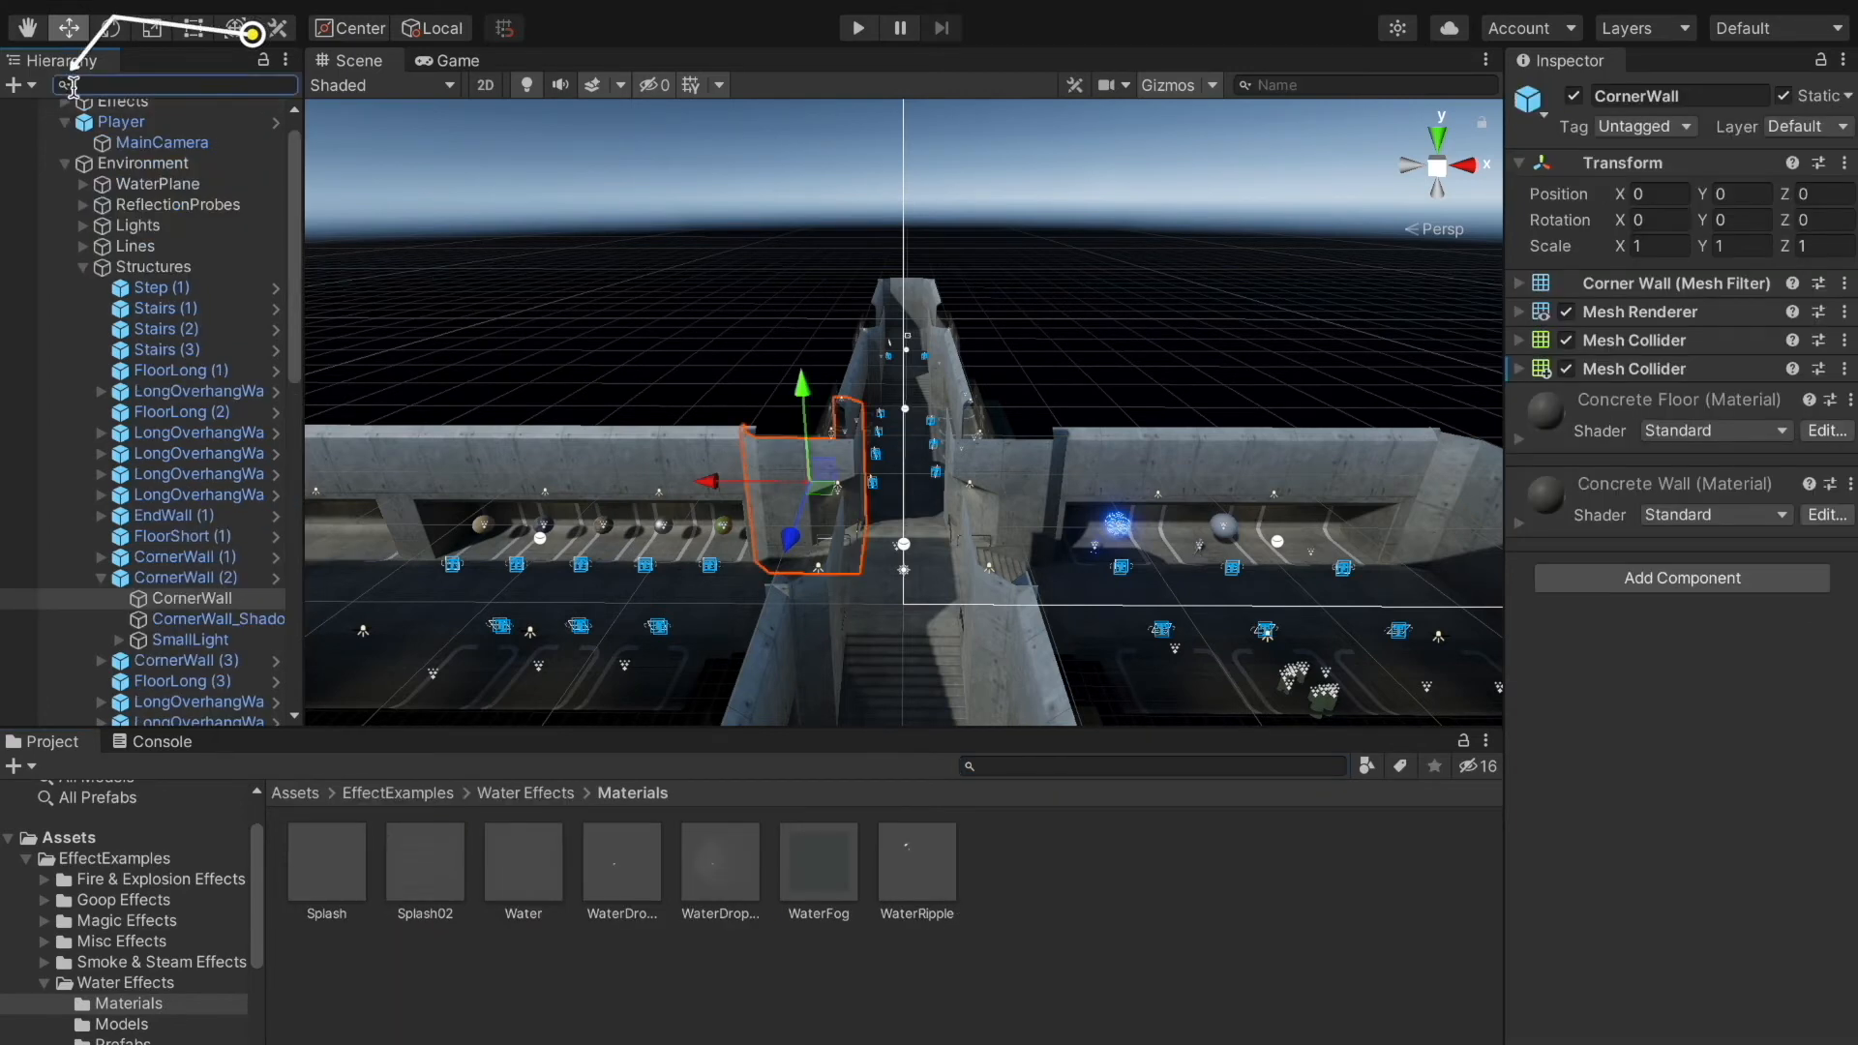
- Search 'wall' in the Hierarchy, then clear the Hierarchy and Project search filters
left_click(60, 83)
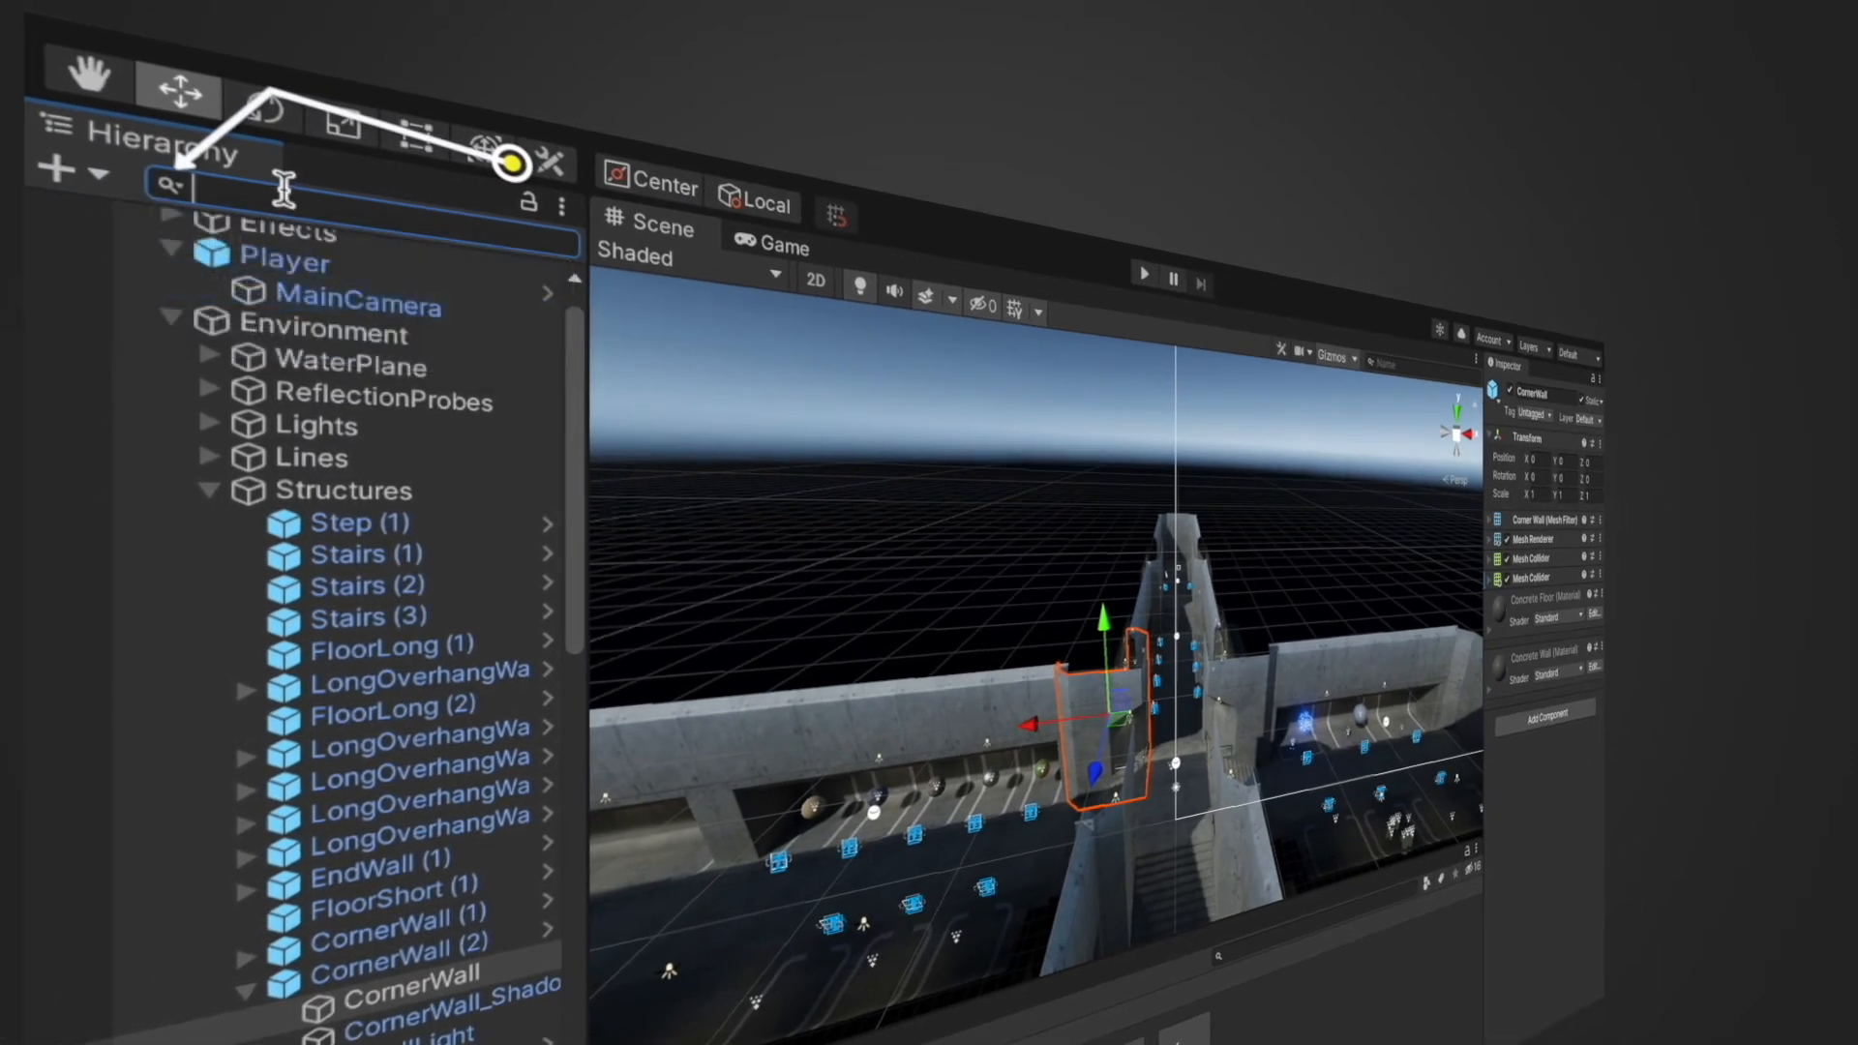
type("wall")
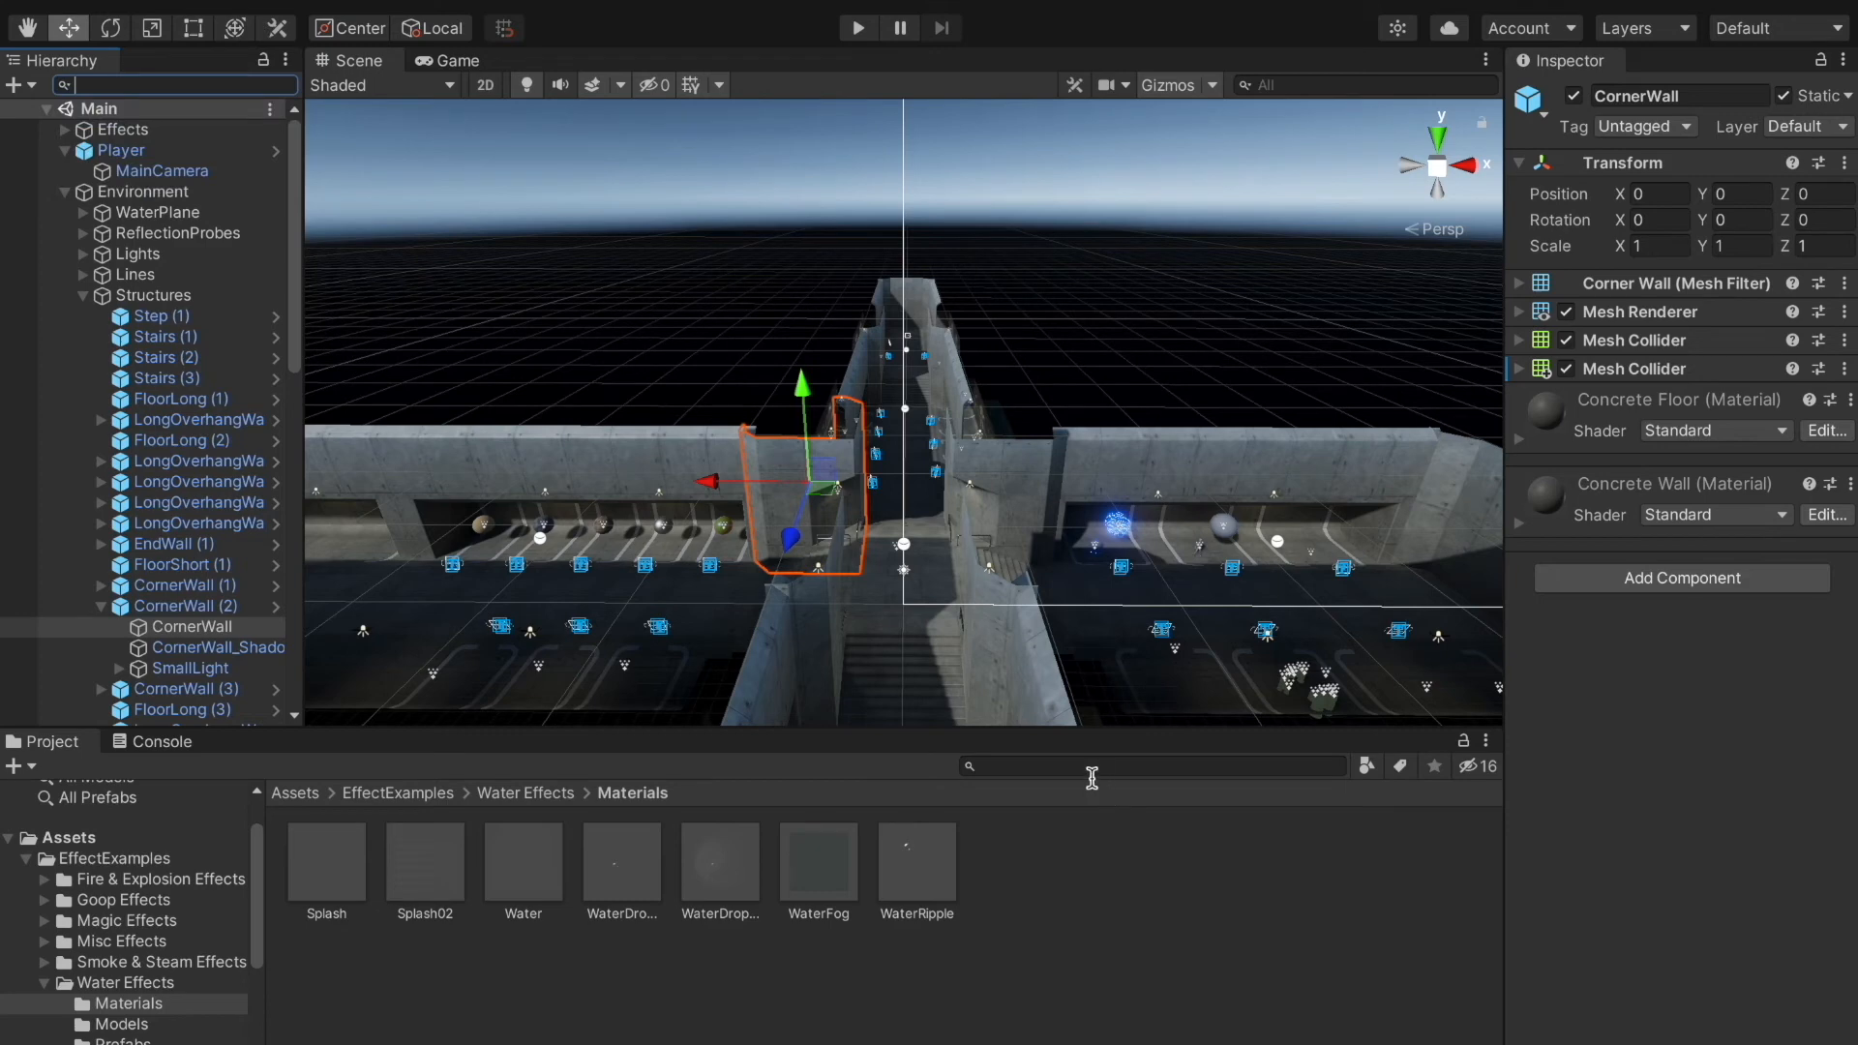
- Filter project assets by type with 't:shader', then search by the name 'shader'
type("shader")
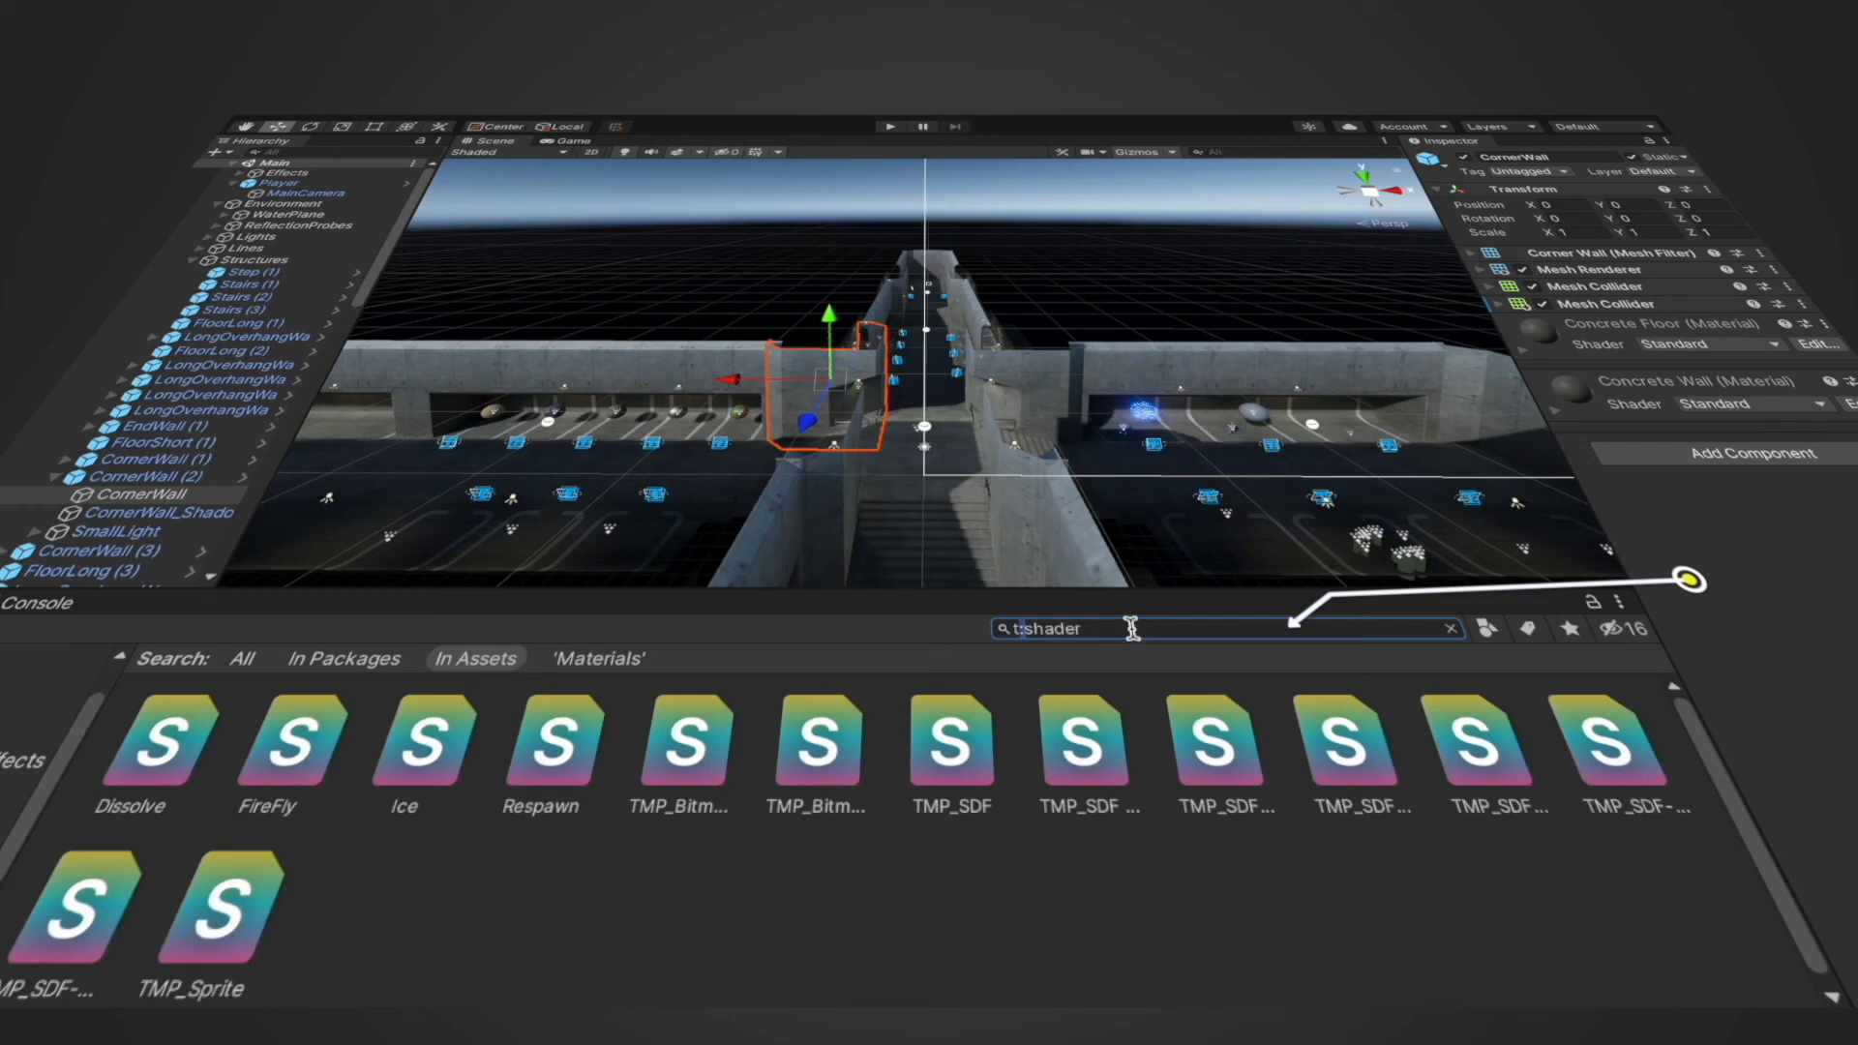
type("shader")
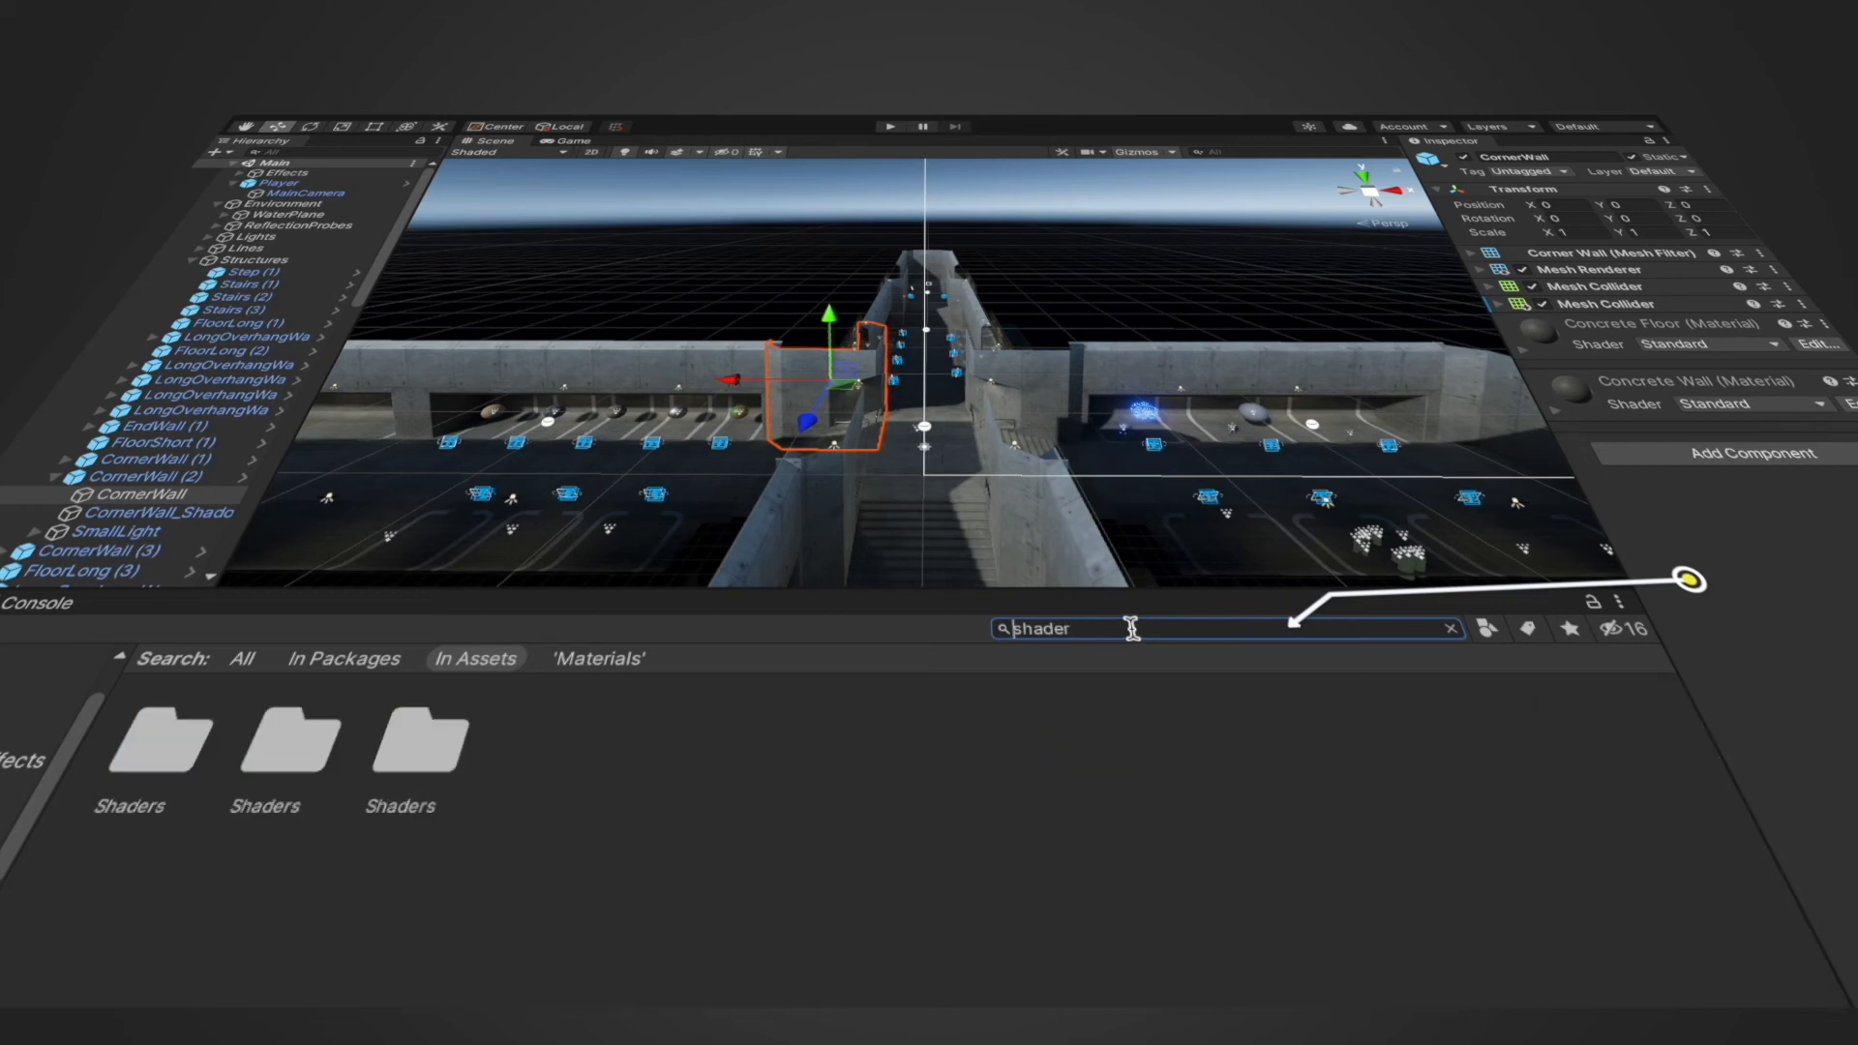